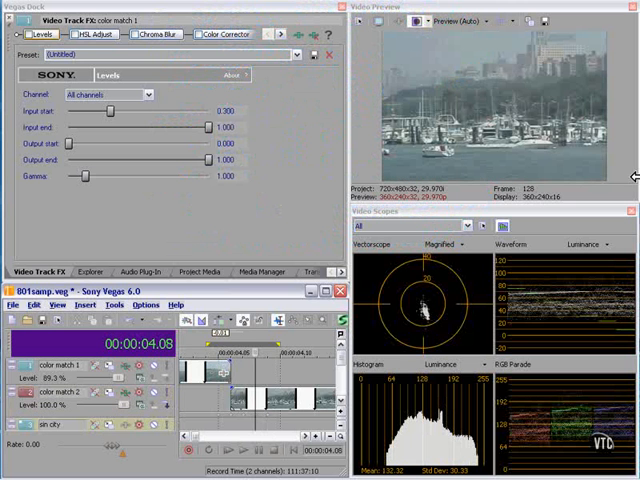
mouse_move(220, 402)
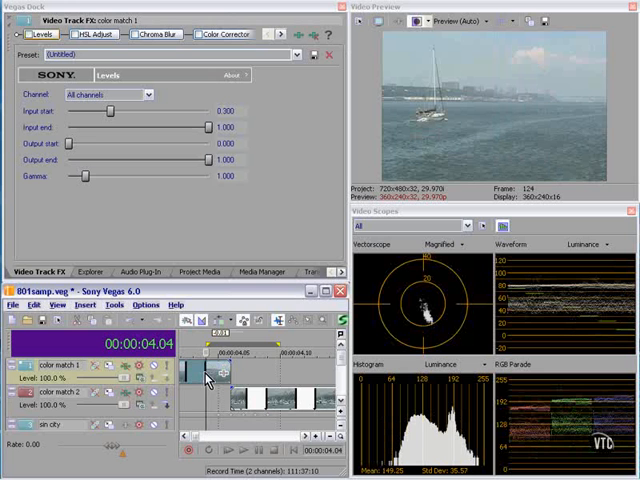
mouse_move(280, 374)
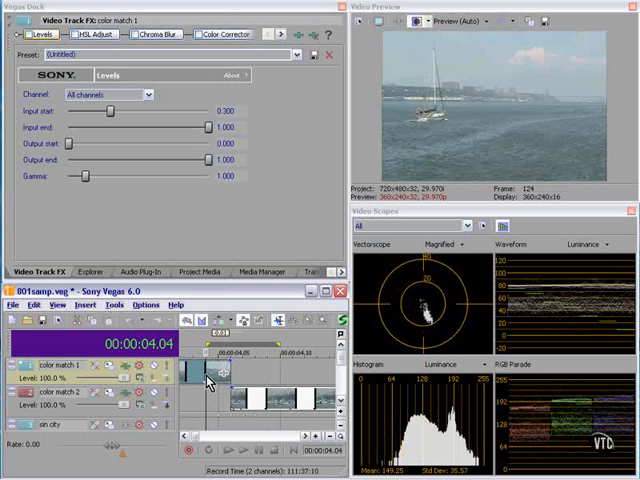
mouse_move(268, 400)
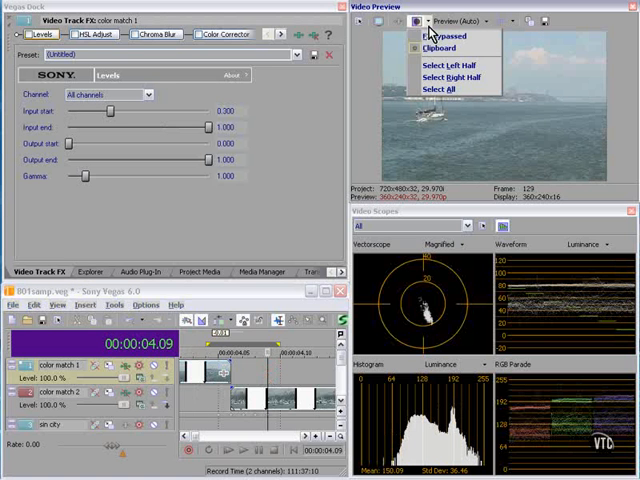
mouse_move(440, 64)
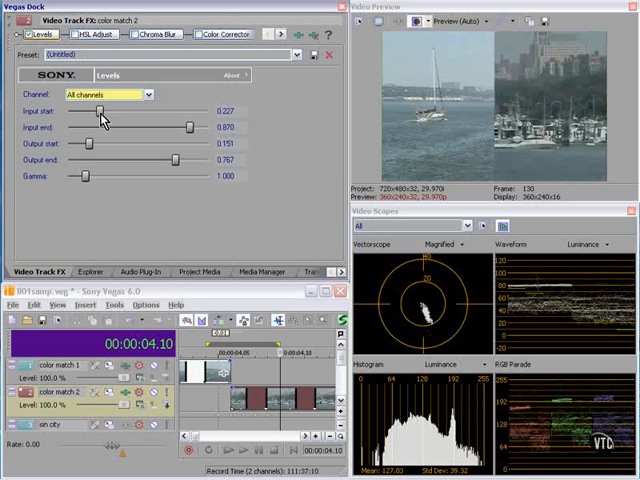
- Start the marina clip's Levels from a built-in preset and lower its gamma
click(296, 54)
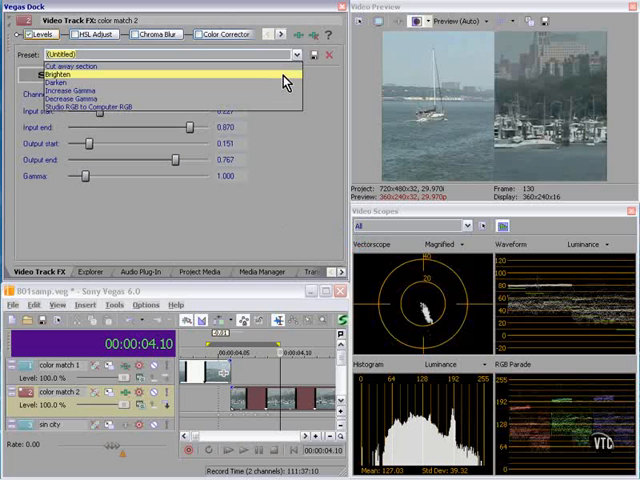
click(56, 74)
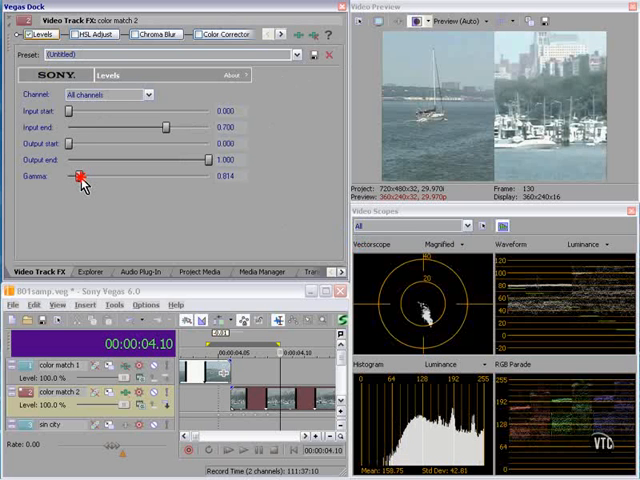
drag(80, 176, 72, 176)
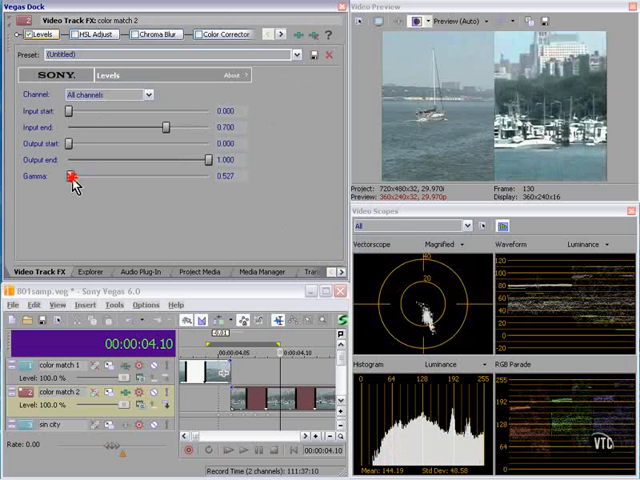
drag(76, 176, 72, 176)
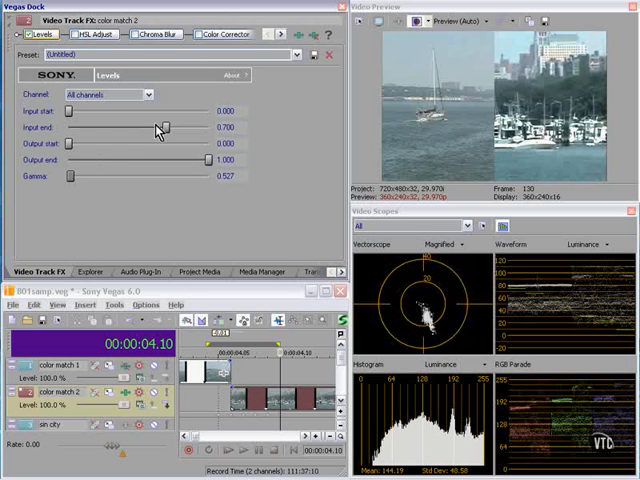
- Raise input start, trim input end, lift output start and lower output end to match the sailboat half
drag(70, 112, 82, 112)
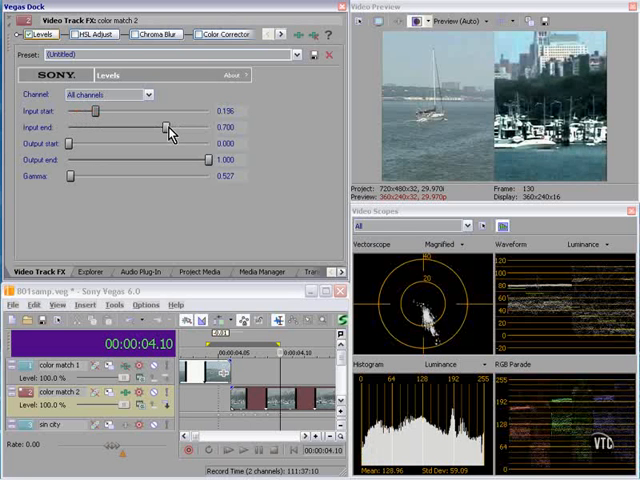
drag(164, 128, 176, 128)
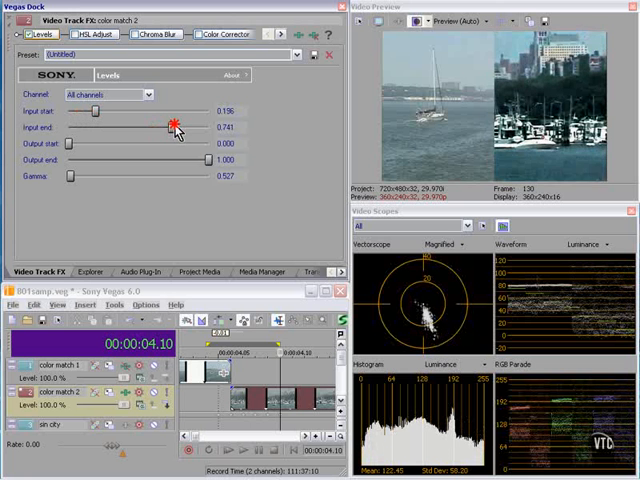
drag(172, 126, 168, 126)
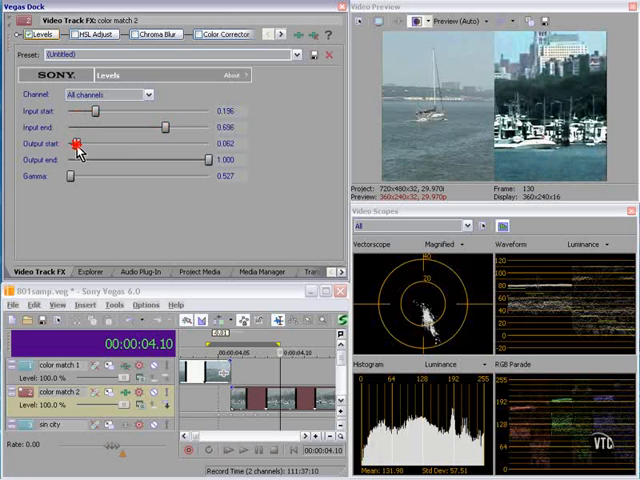
drag(78, 148, 88, 148)
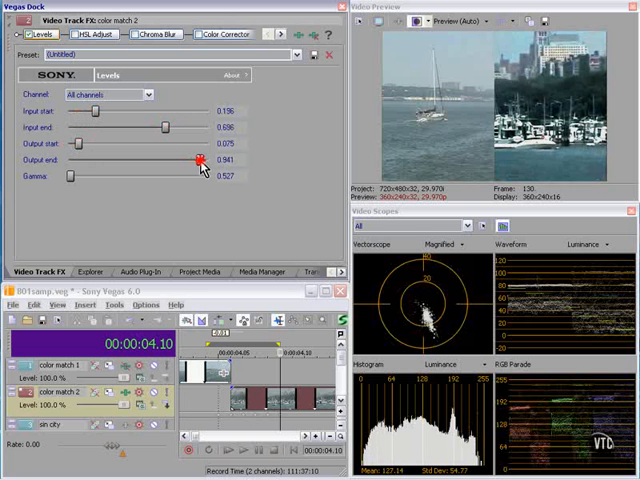
drag(196, 160, 204, 160)
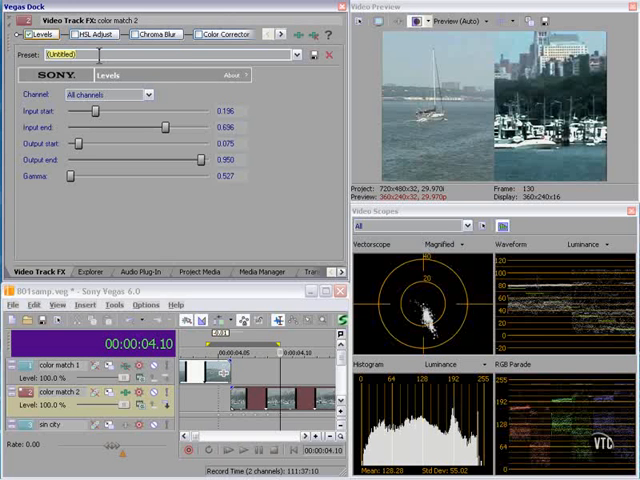
- Name the current Levels settings 'tracki' as a new preset
text(tracki)
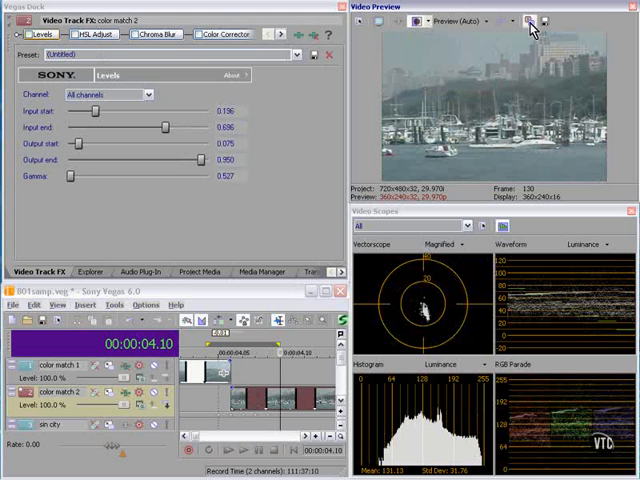
- Turn the Video Preview's split-screen comparison of the two clips back on
click(528, 20)
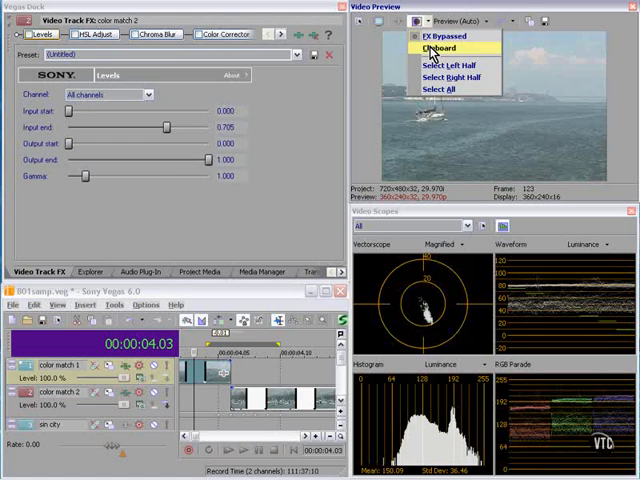
click(436, 48)
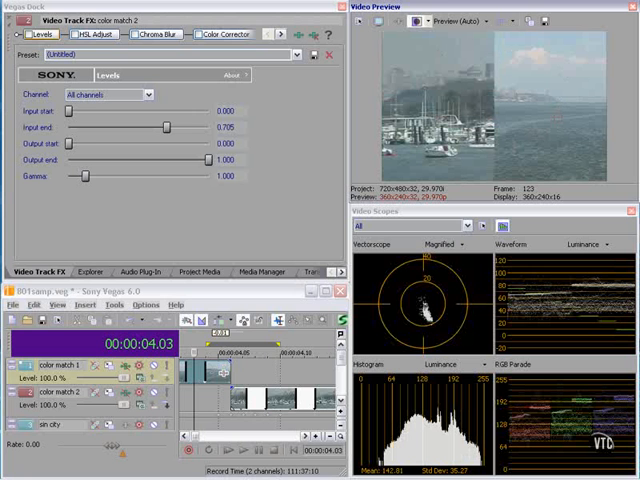
mouse_move(18, 42)
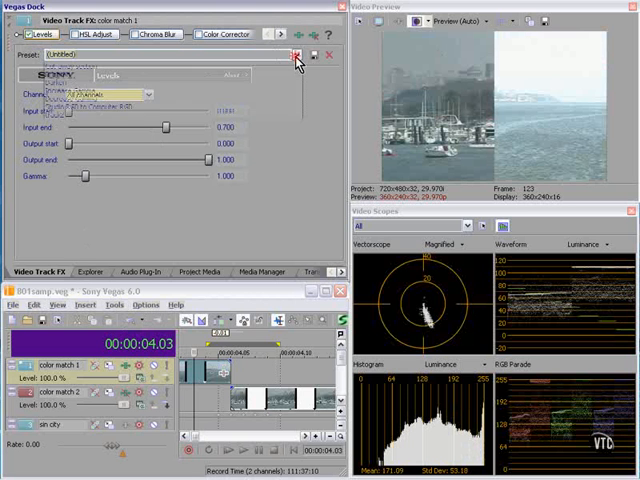
- Reset the first clip's Levels to the default preset, then nudge gamma just above 1
click(296, 54)
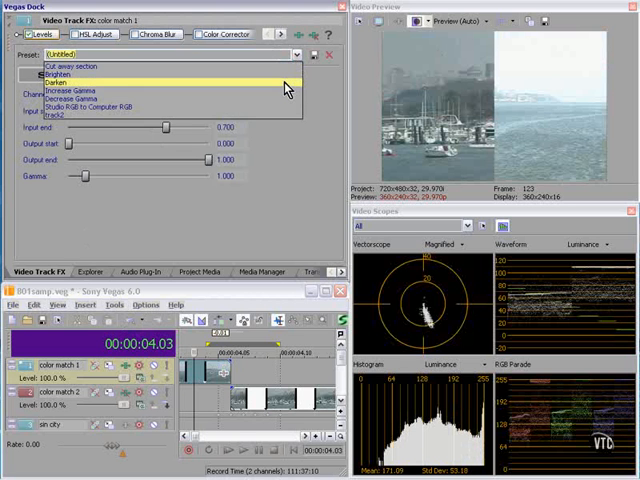
click(60, 80)
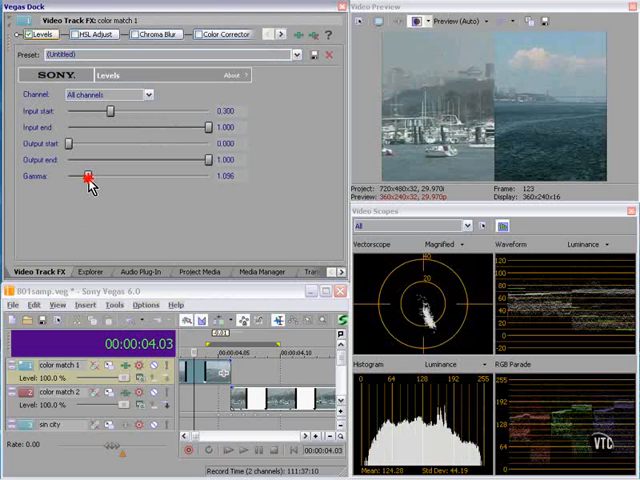
drag(88, 176, 104, 176)
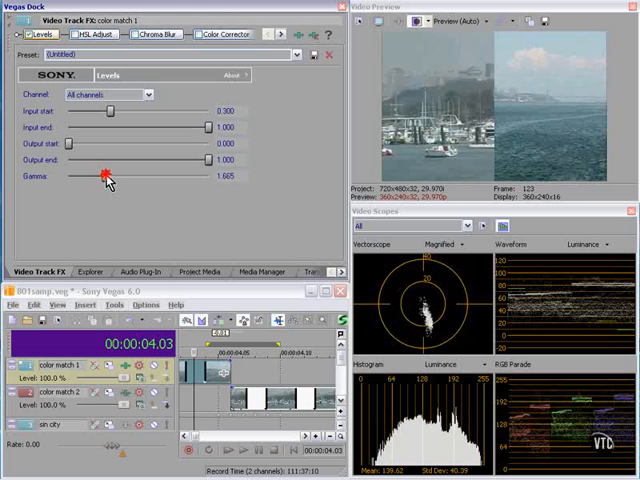
drag(108, 176, 118, 176)
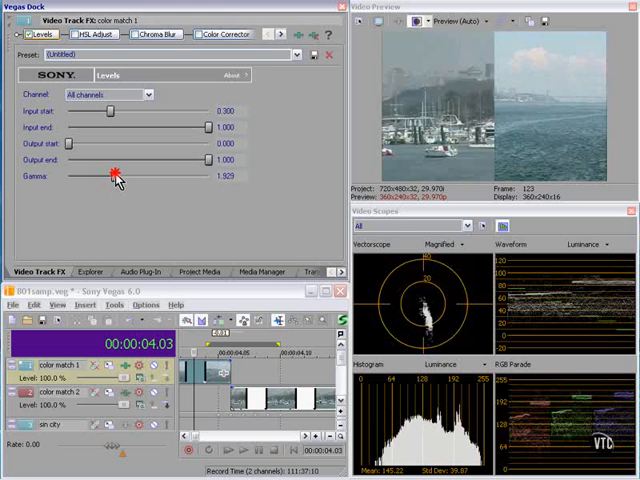
drag(112, 174, 110, 174)
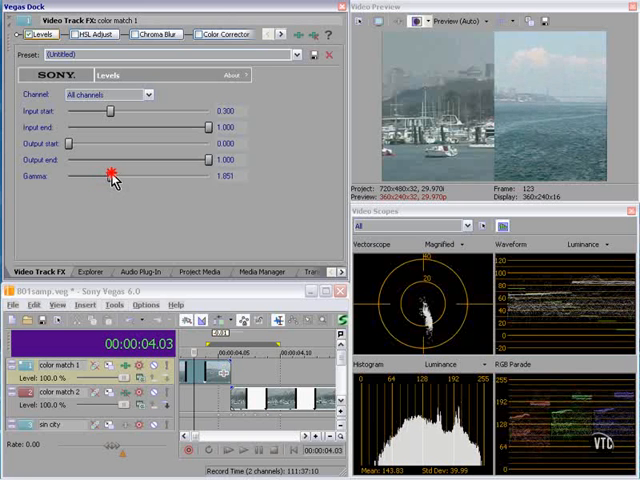
drag(108, 174, 108, 174)
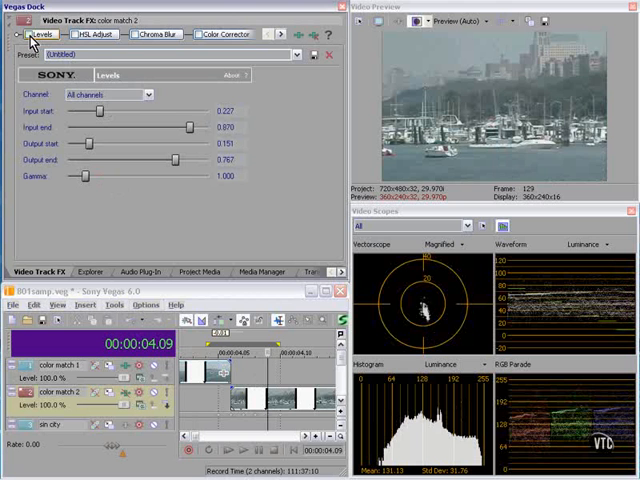
- Apply the saved custom Levels preset to the color match 2 clip
click(296, 56)
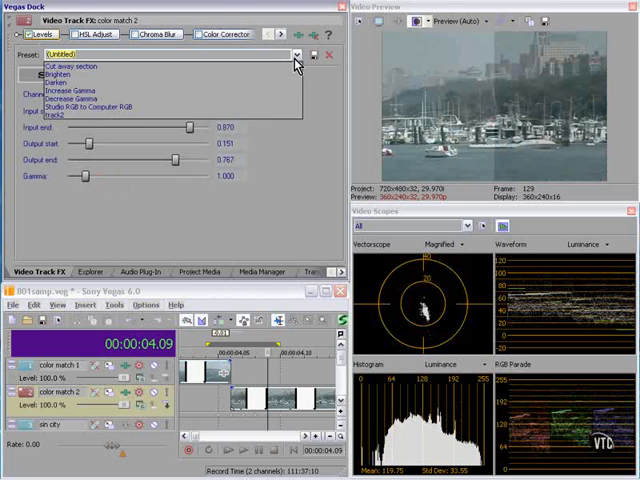
click(96, 108)
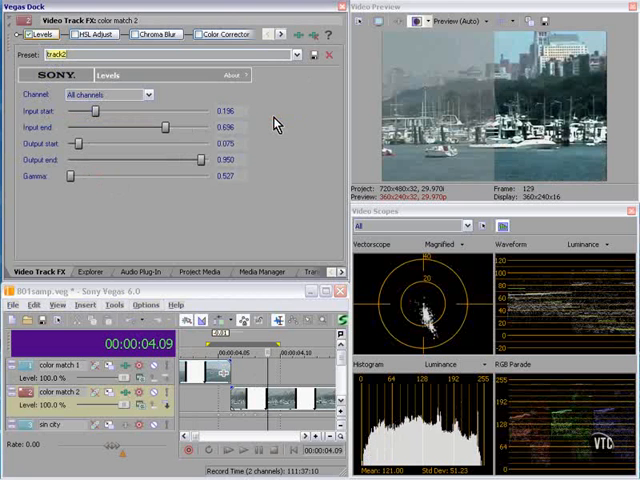